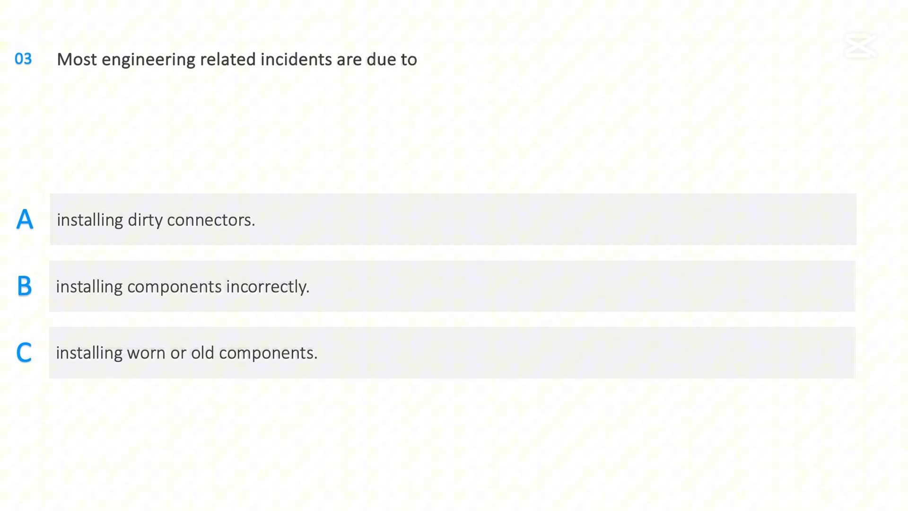
{"action": "left_click", "coordinate": [452, 285]}
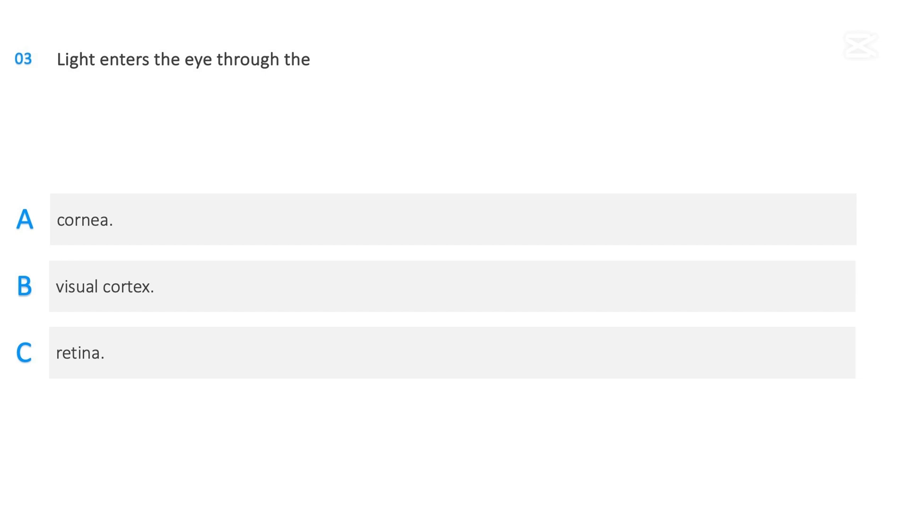
{"action": "left_click", "coordinate": [453, 220]}
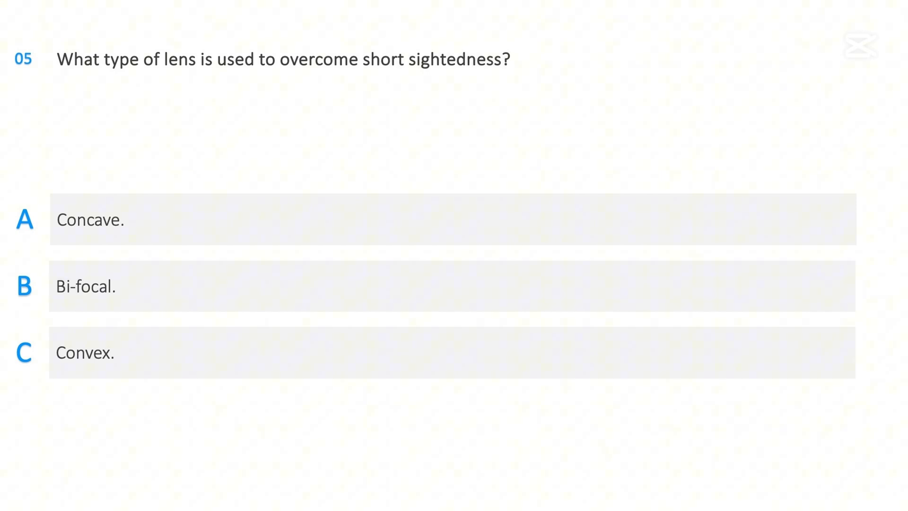
{"action": "left_click", "coordinate": [452, 219]}
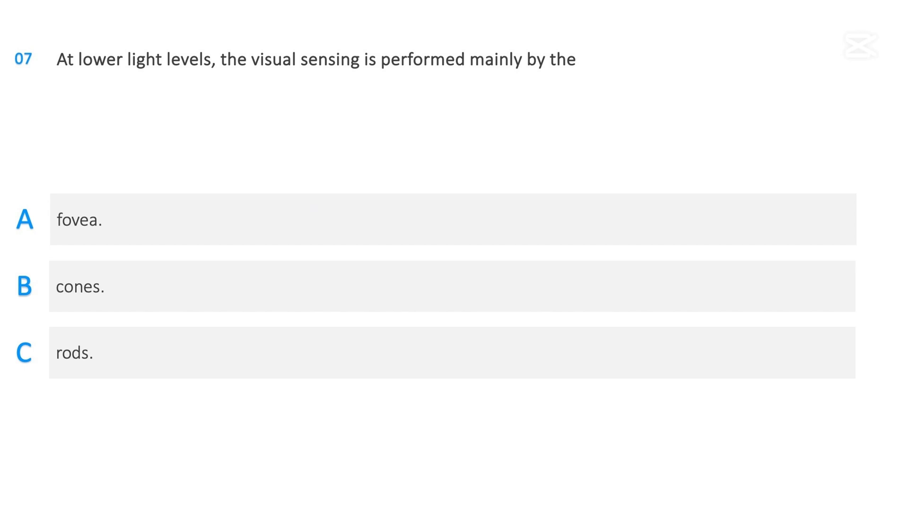
{"action": "left_click", "coordinate": [452, 351]}
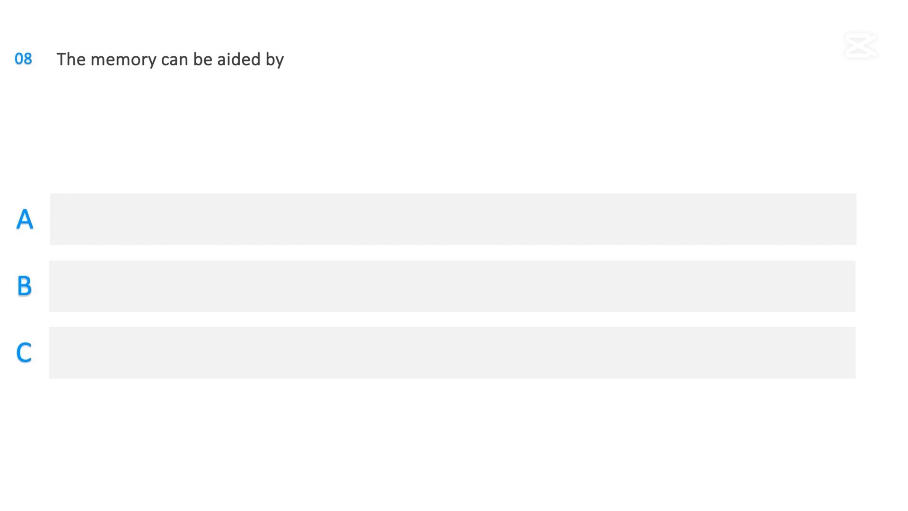
{"action": "type", "text": "a checklist."}
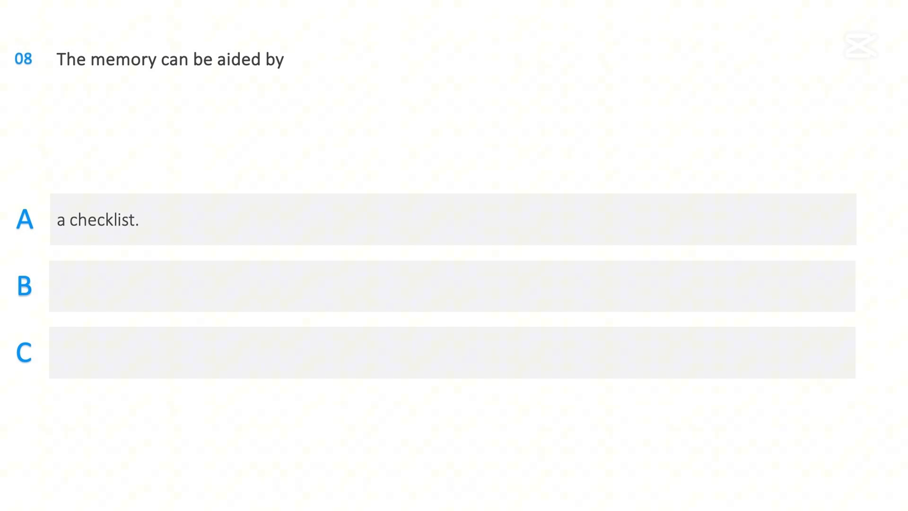
{"action": "type", "text": "memory checking."}
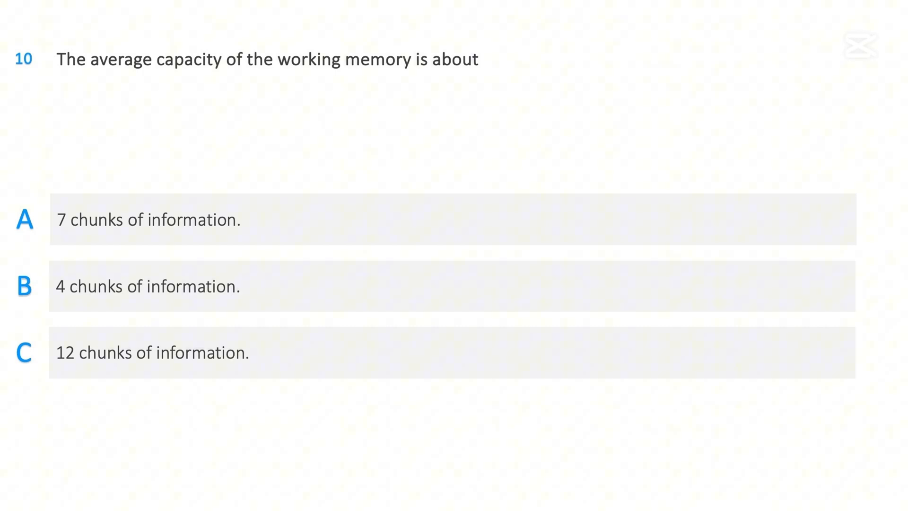
{"action": "left_click", "coordinate": [452, 219]}
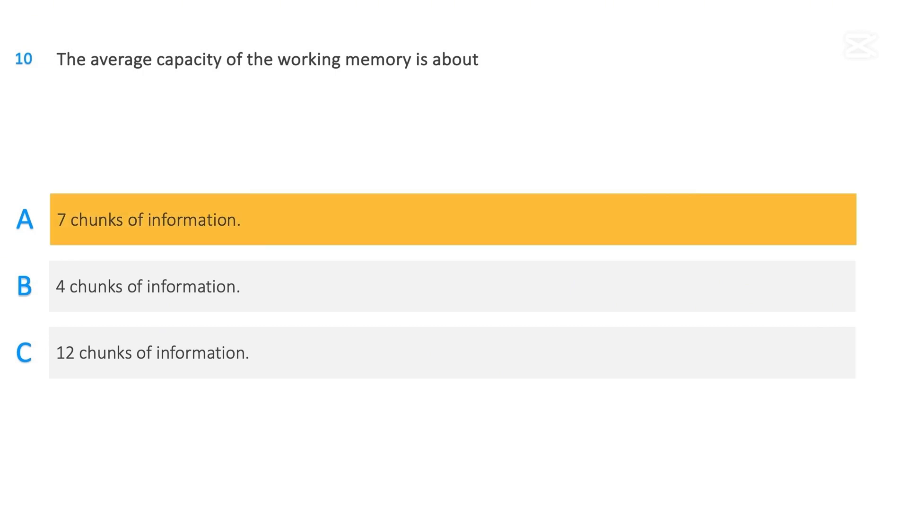
{"action": "left_click", "coordinate": [452, 218]}
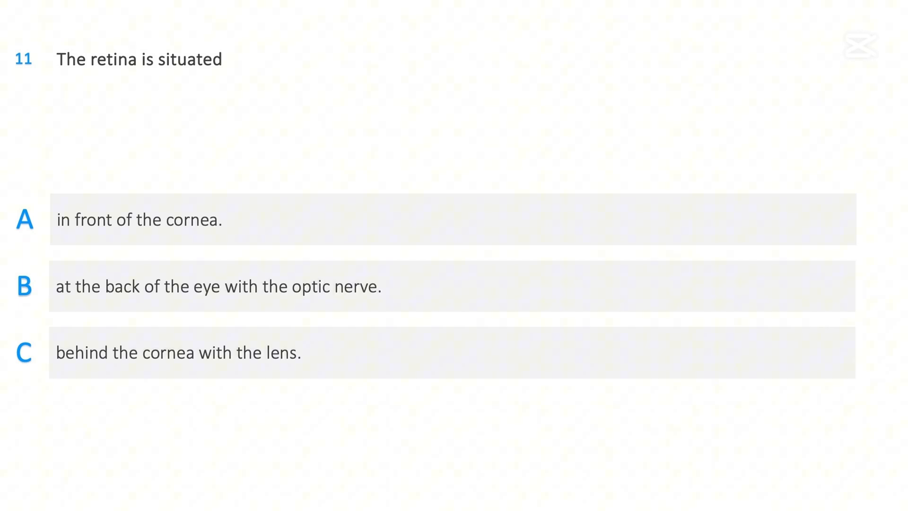
{"action": "left_click", "coordinate": [446, 285]}
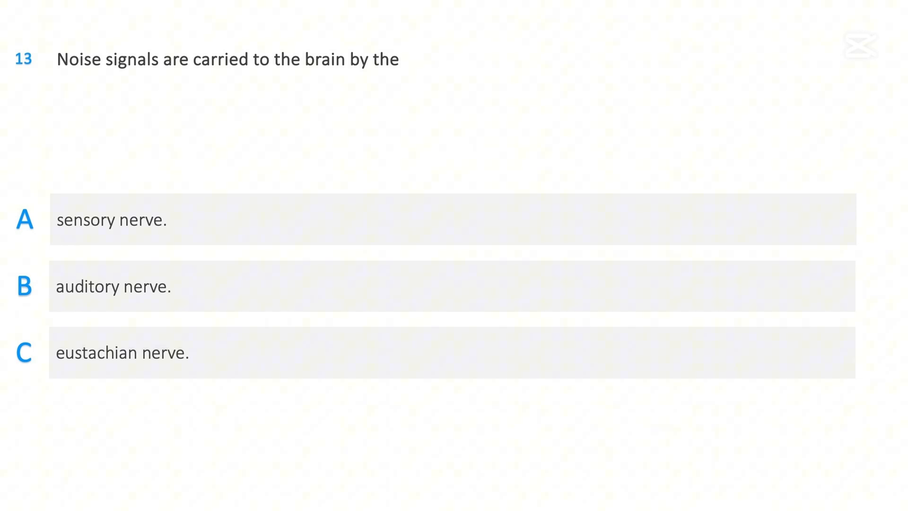
{"action": "left_click", "coordinate": [452, 285]}
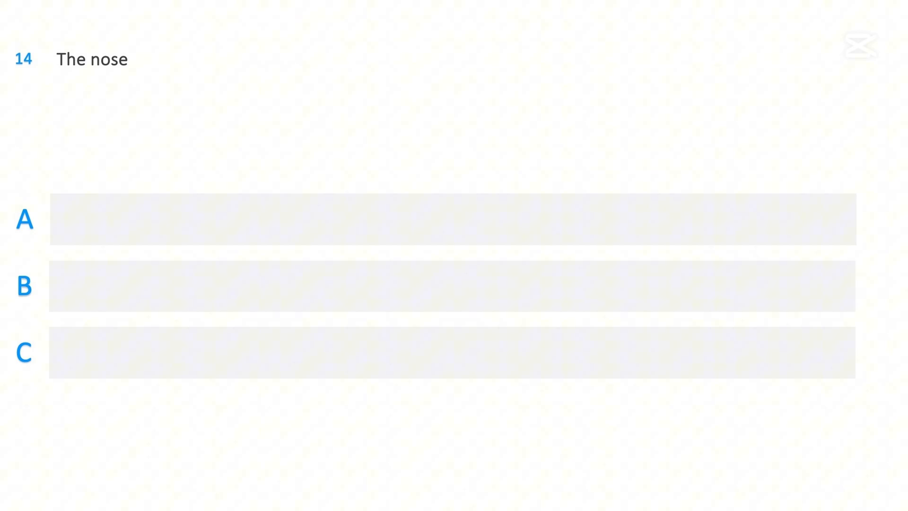
{"action": "type", "text": "filters, warms the air into the lungs."}
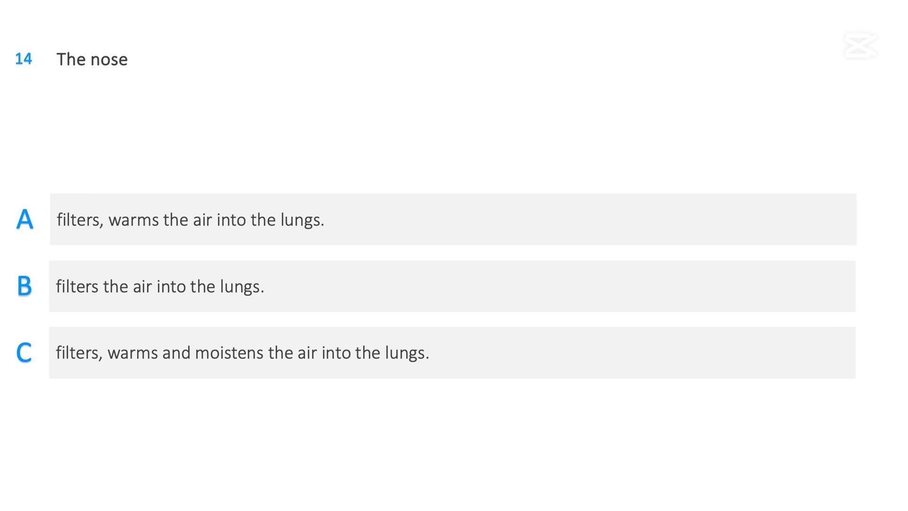
{"action": "left_click", "coordinate": [452, 352]}
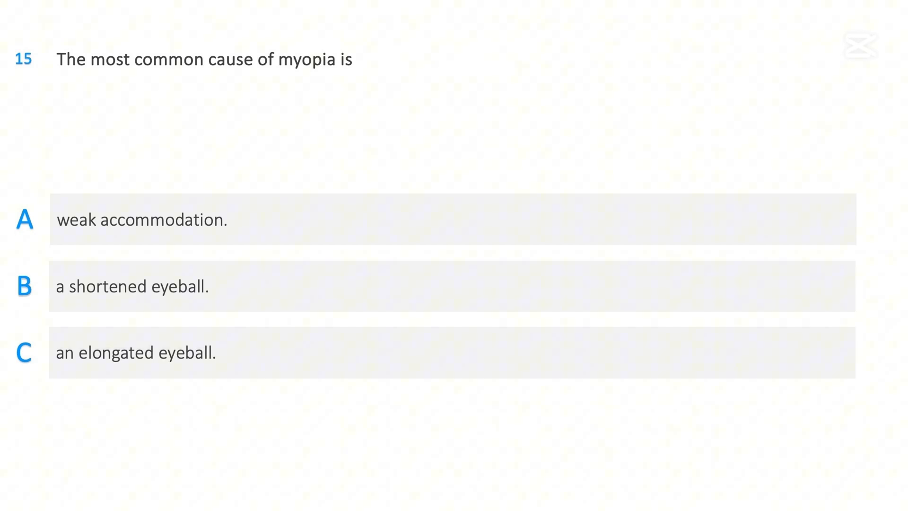
{"action": "left_click", "coordinate": [452, 352]}
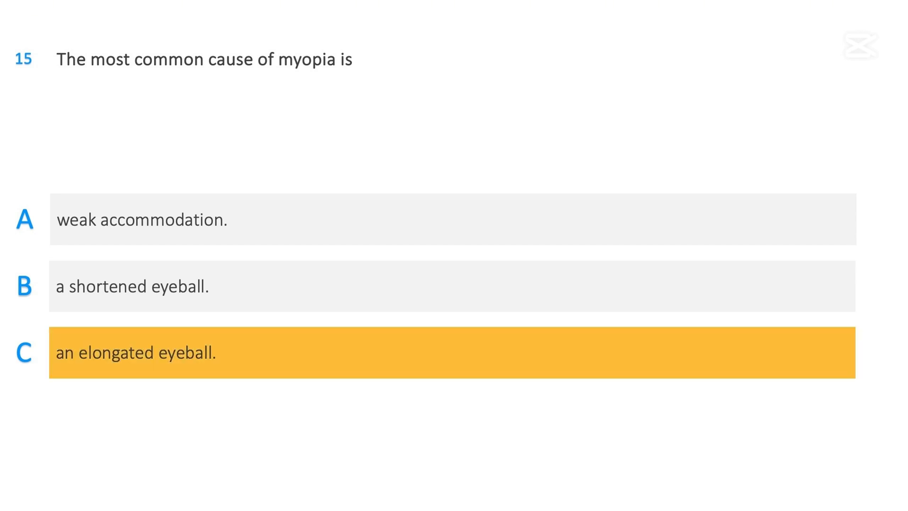